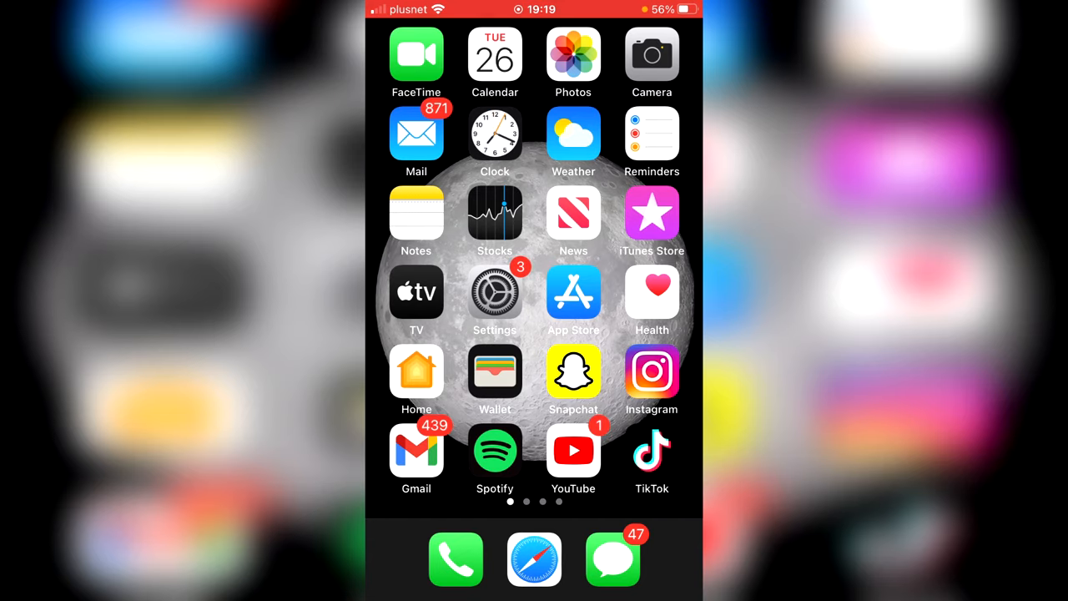
Step: Launch TikTok from the home screen onto the Me profile page
left_click(651, 451)
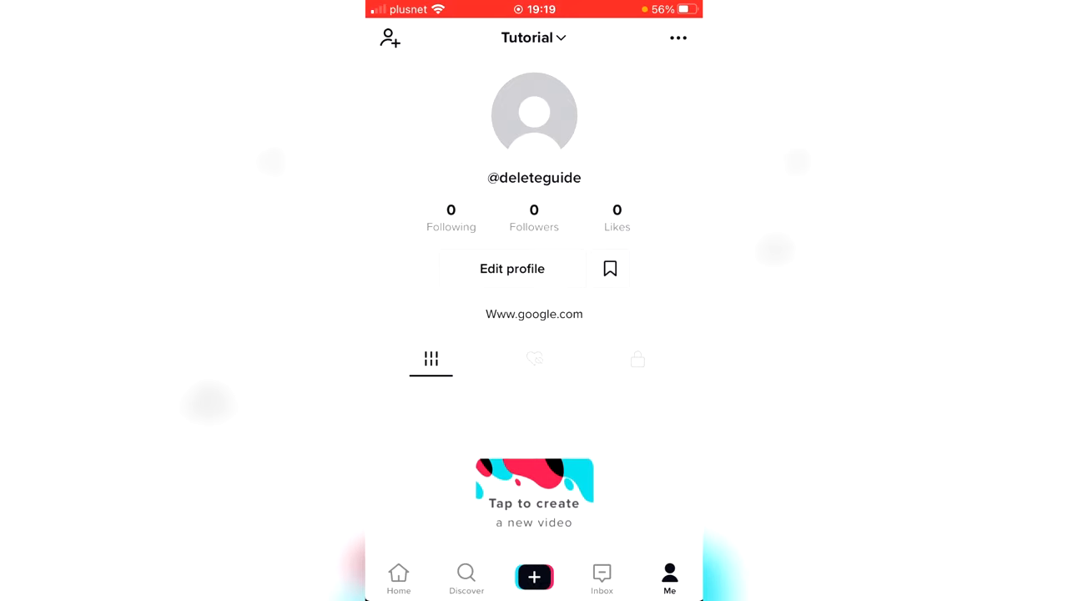
Step: Briefly visit Edit profile, then return toward Settings and privacy
left_click(512, 267)
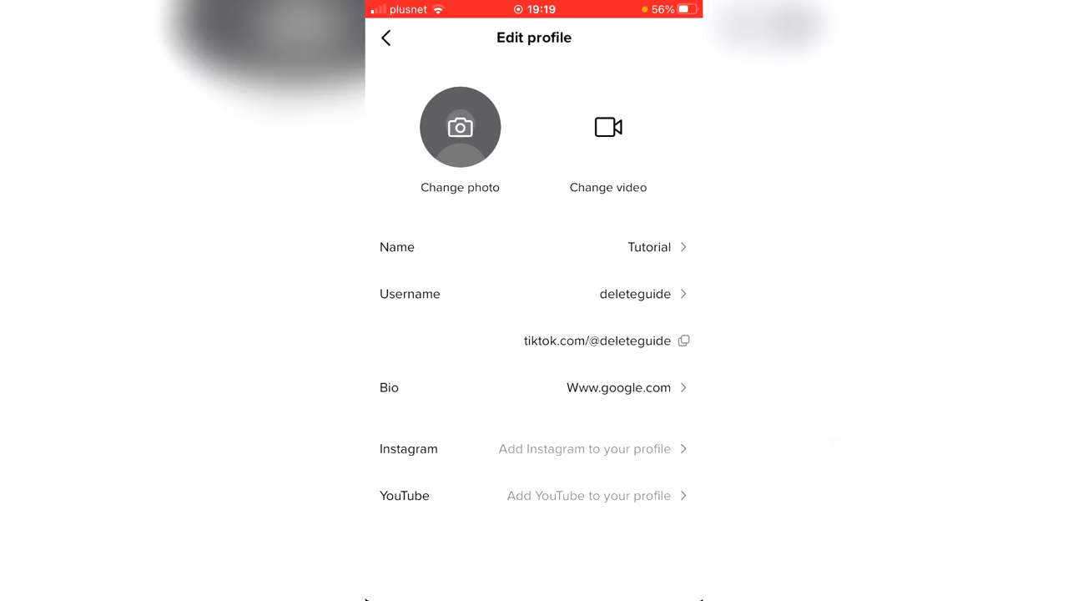
left_click(386, 36)
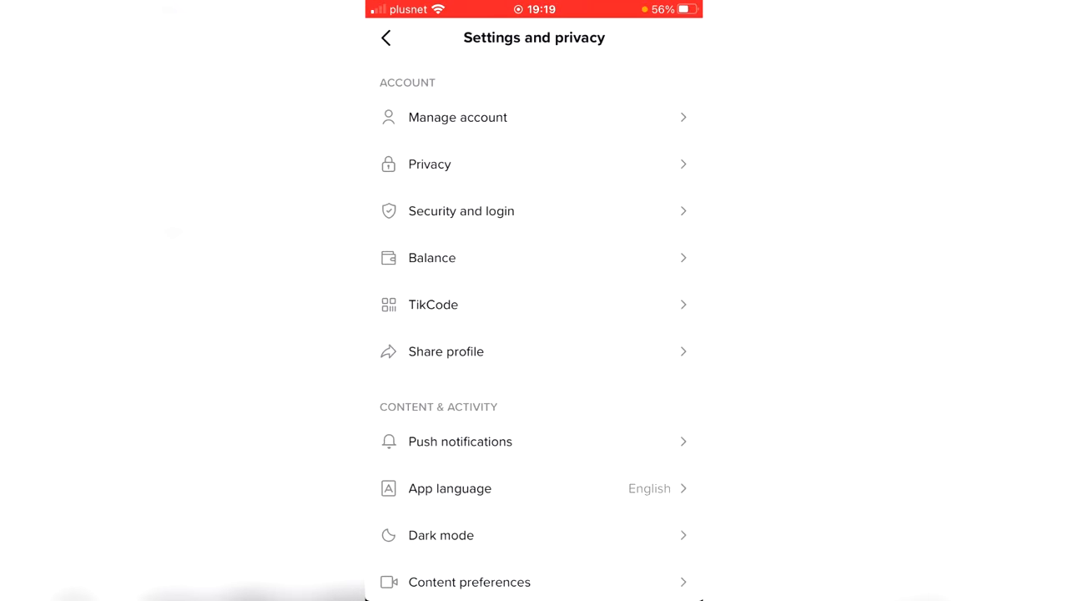
Step: Reach Manage account in settings to get the Creator/Business account type choice
scroll("down", 3)
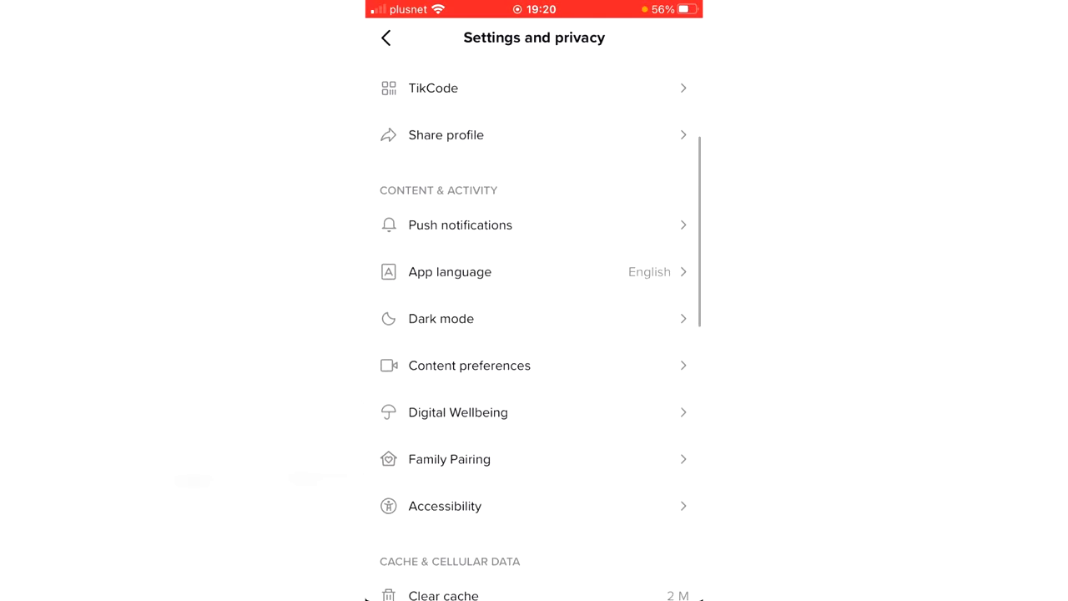
scroll("down", 3)
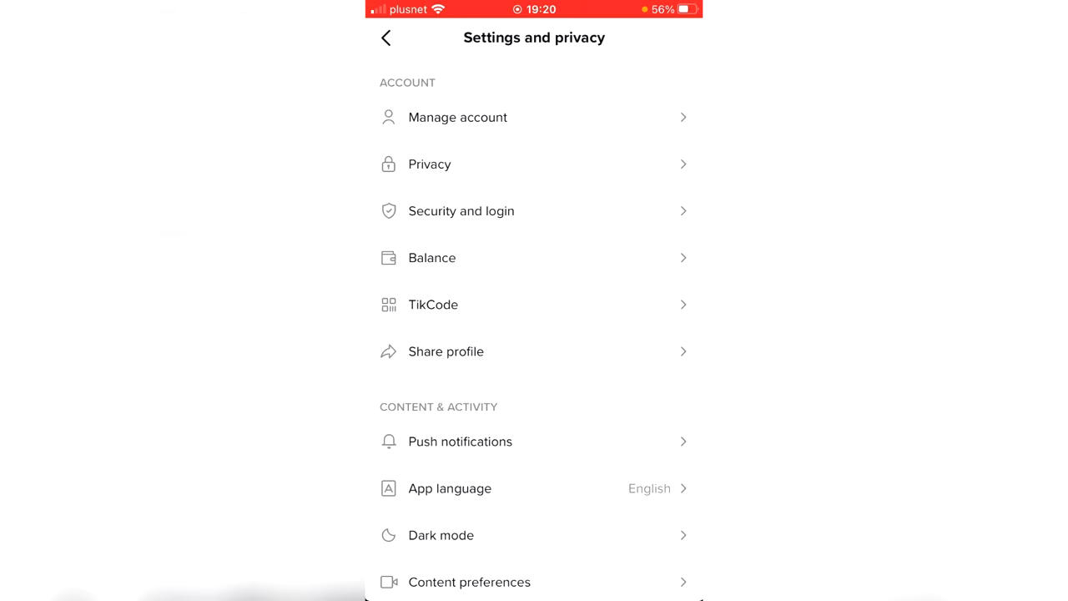
left_click(457, 117)
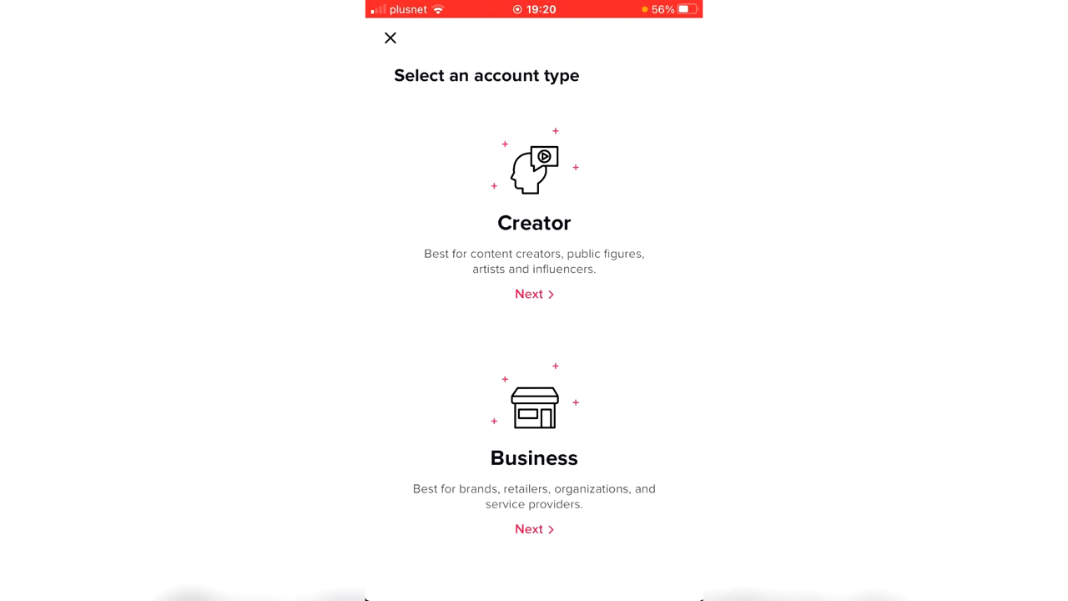
Step: Choose the Business account type with Media as its category
left_click(534, 293)
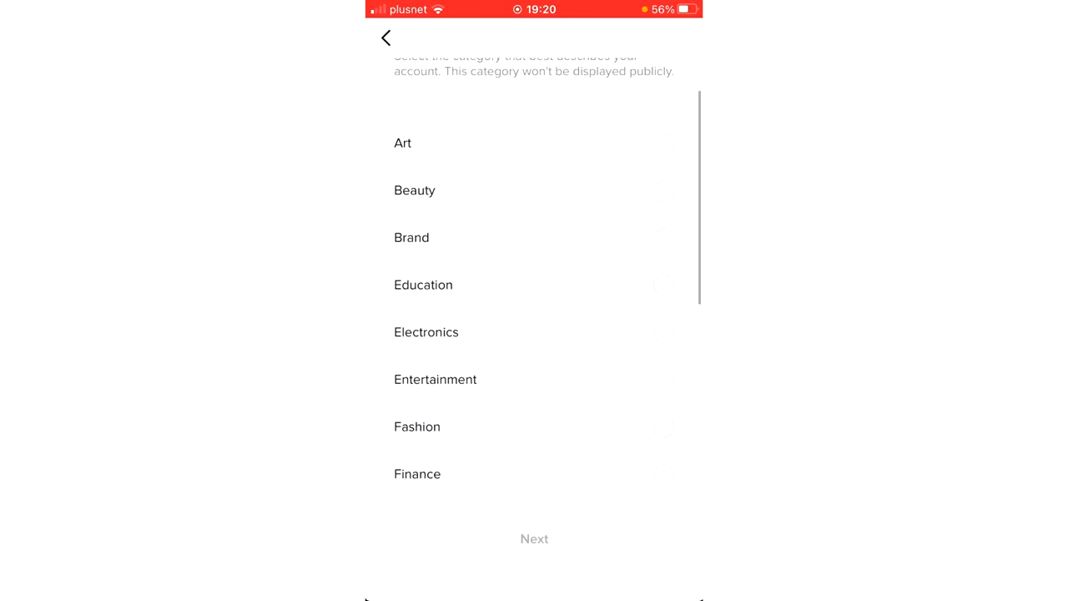
scroll("down", 3)
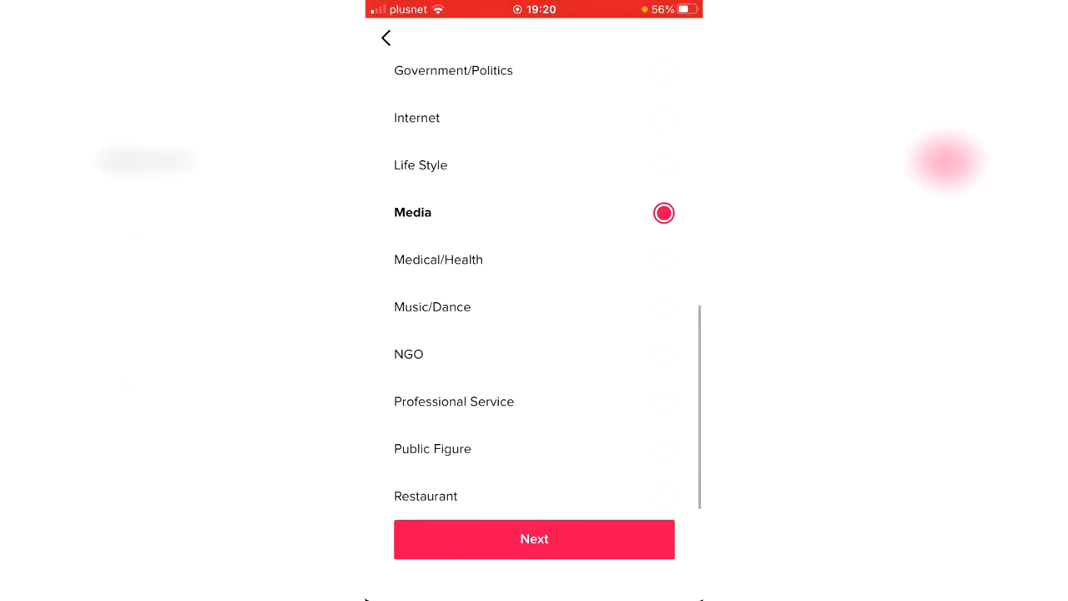
left_click(534, 537)
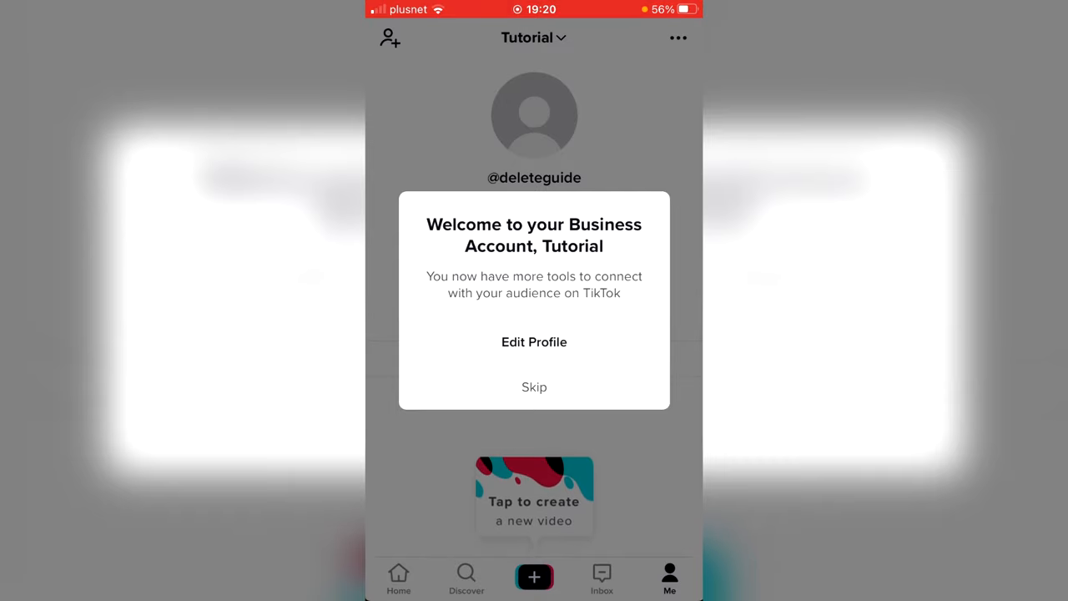
Step: Go from the welcome pop-up to editing the new business profile's Website field
left_click(534, 387)
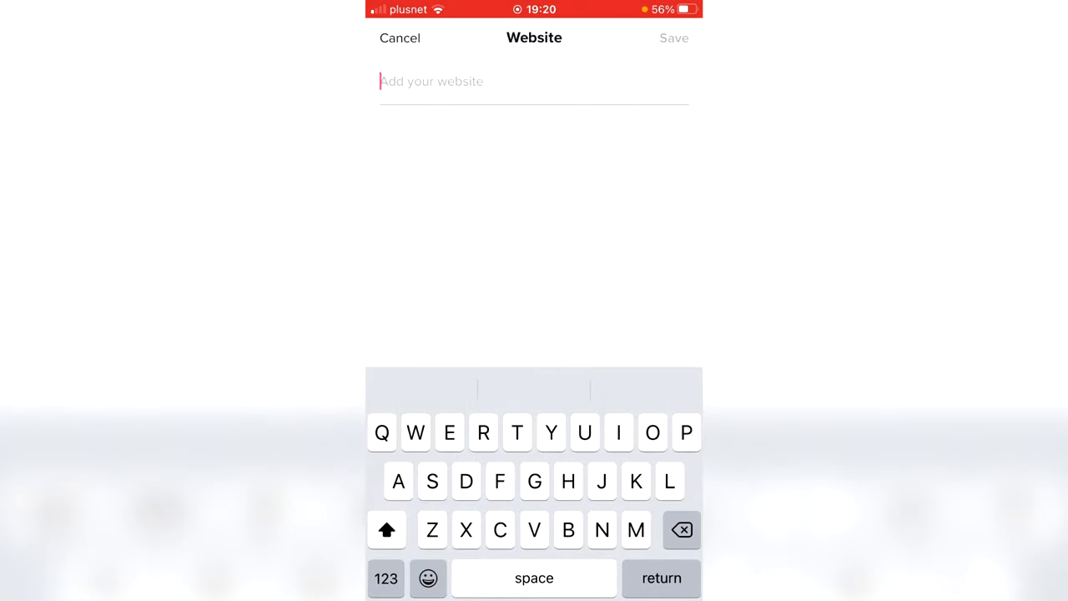
type("www.")
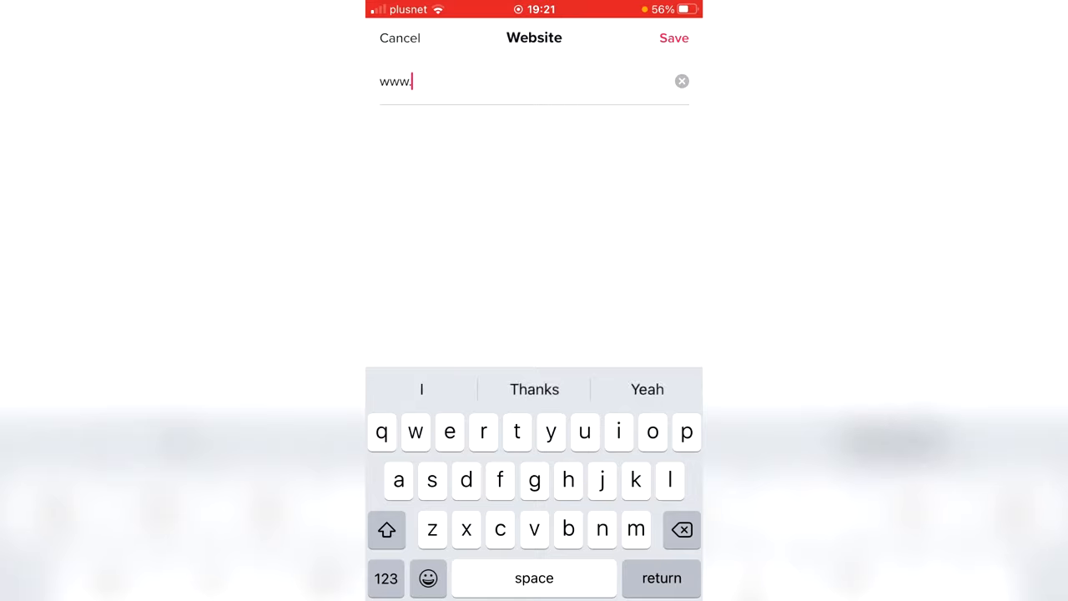
type("google.")
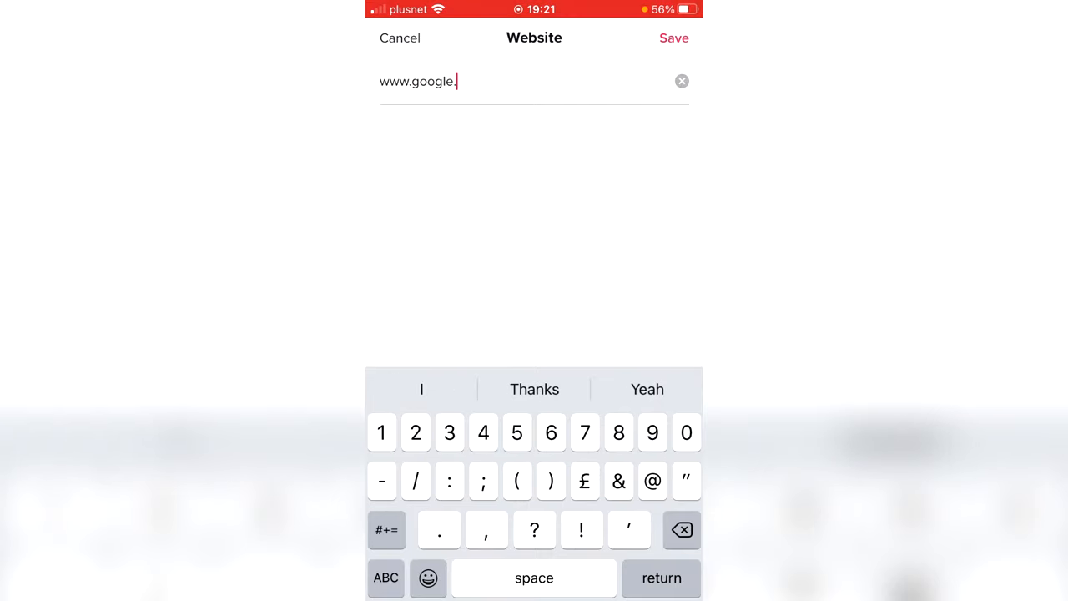
type("com")
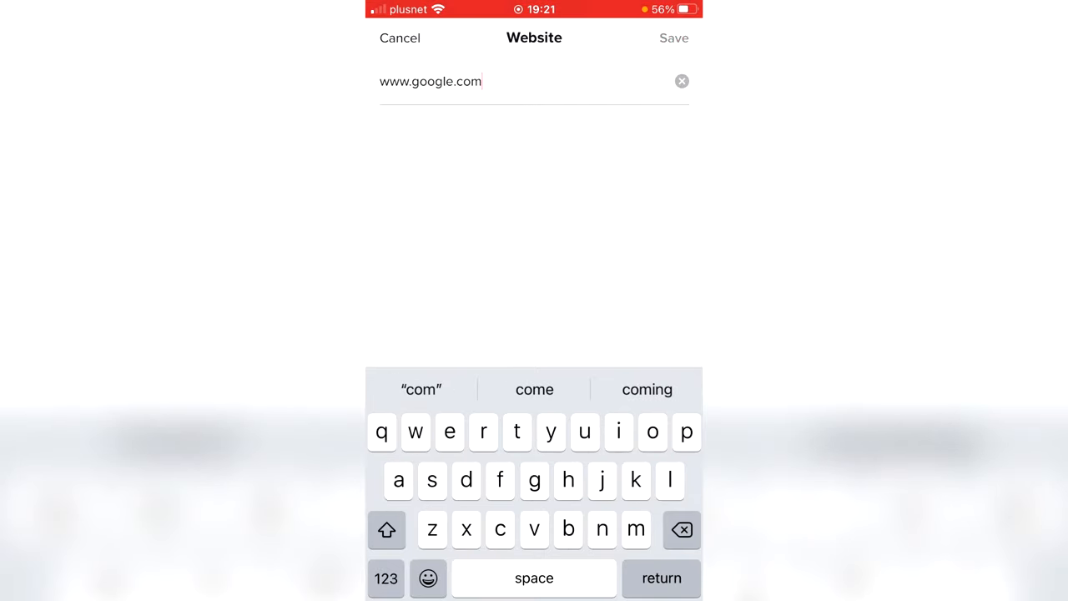
left_click(675, 37)
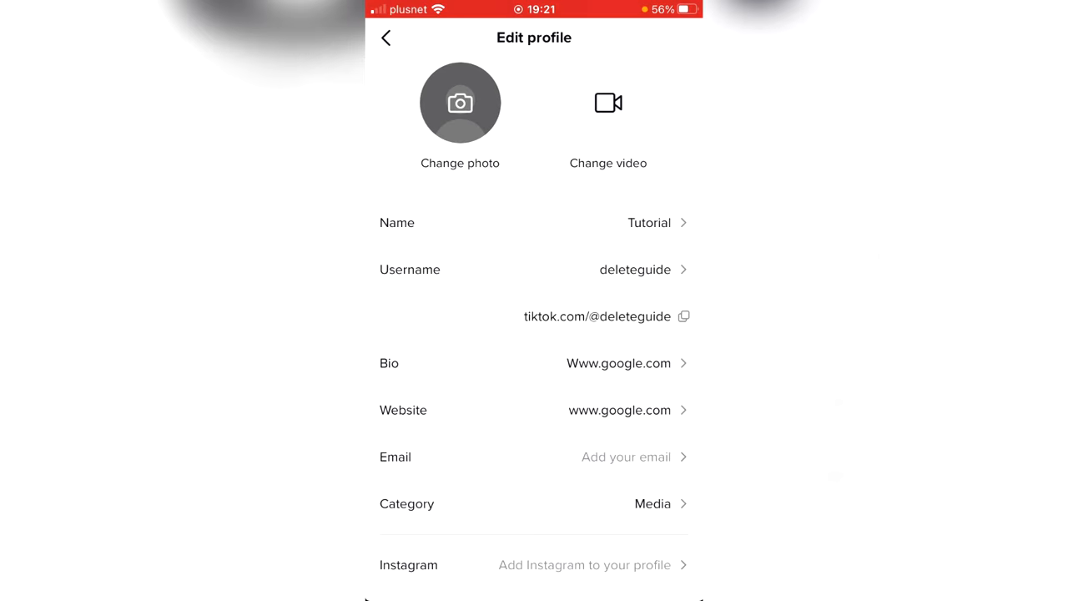
left_click(386, 37)
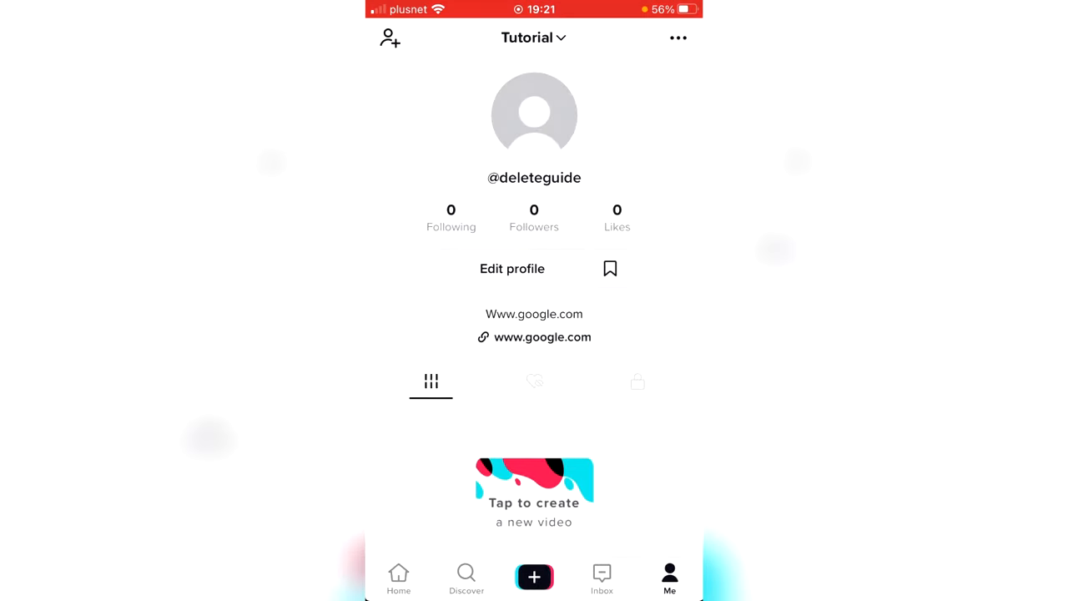